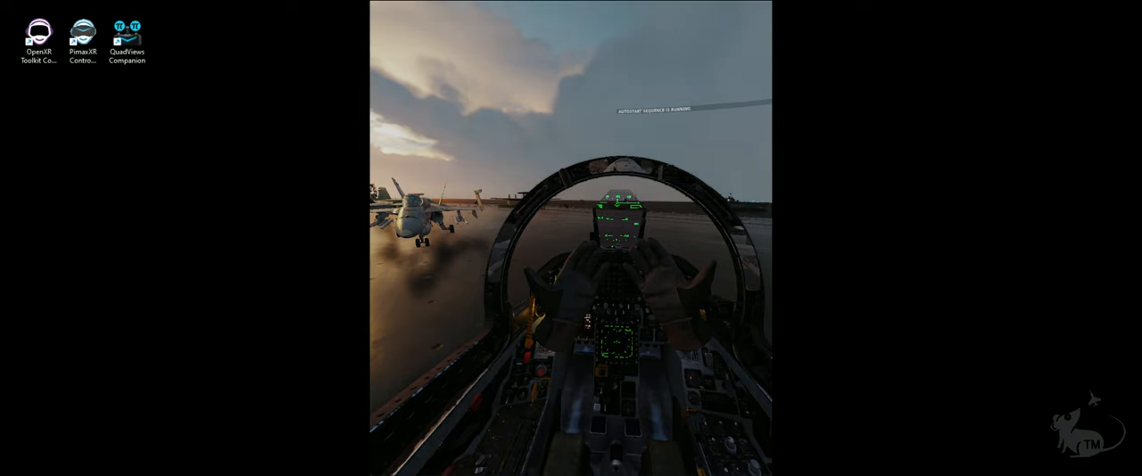
Step: Launch the OpenXR Toolkit Companion and PimaxXR Control Center from their desktop shortcuts
double_click(38, 30)
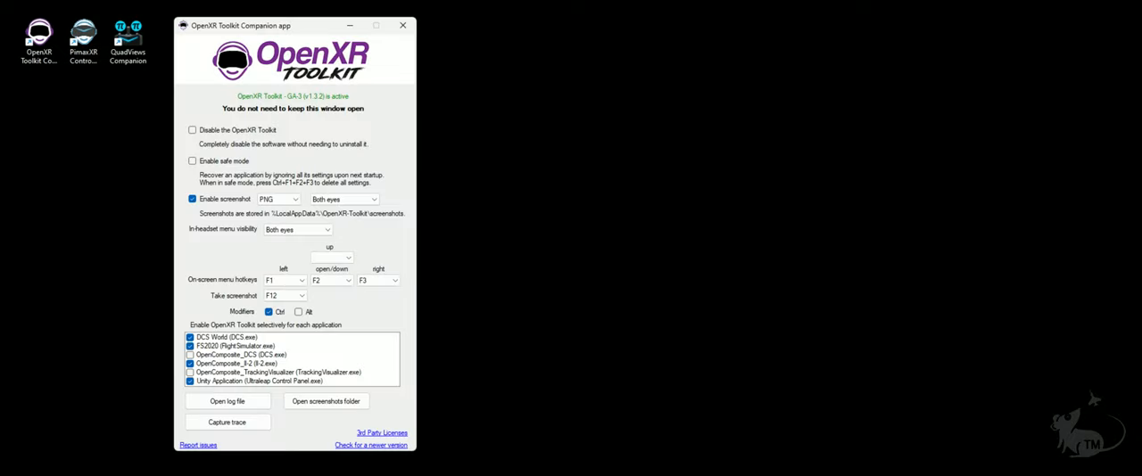
double_click(83, 33)
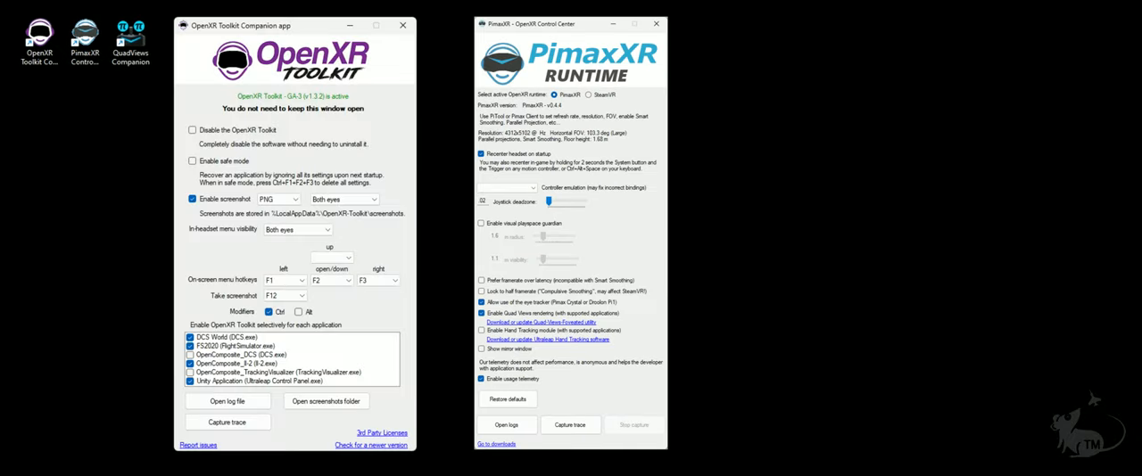